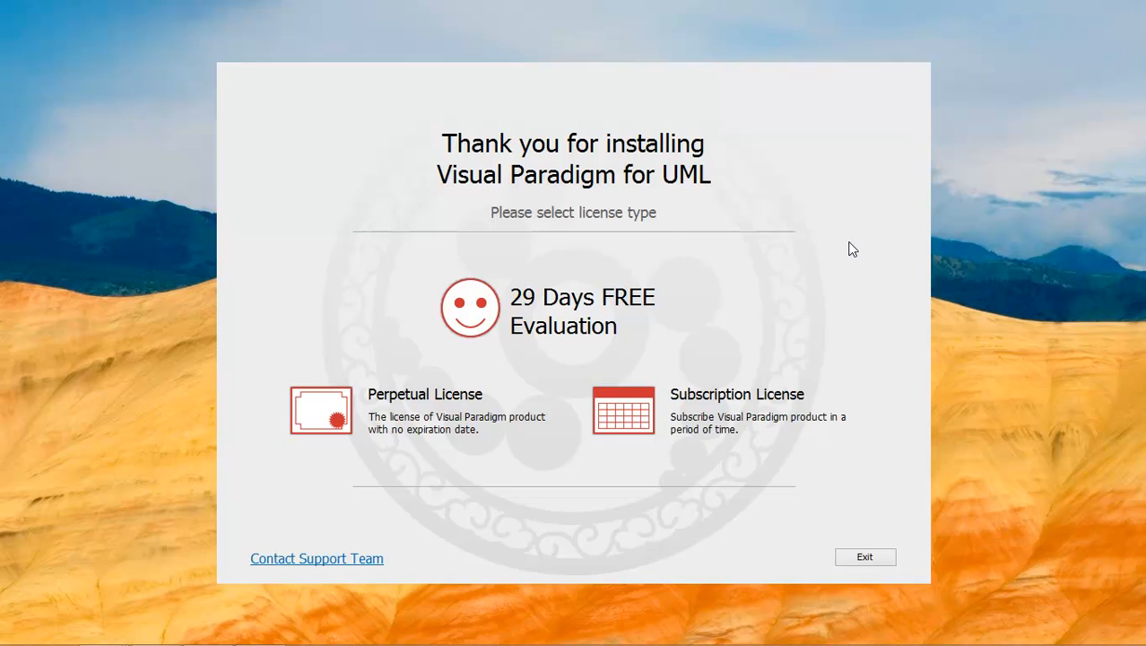
pyautogui.moveTo(841, 263)
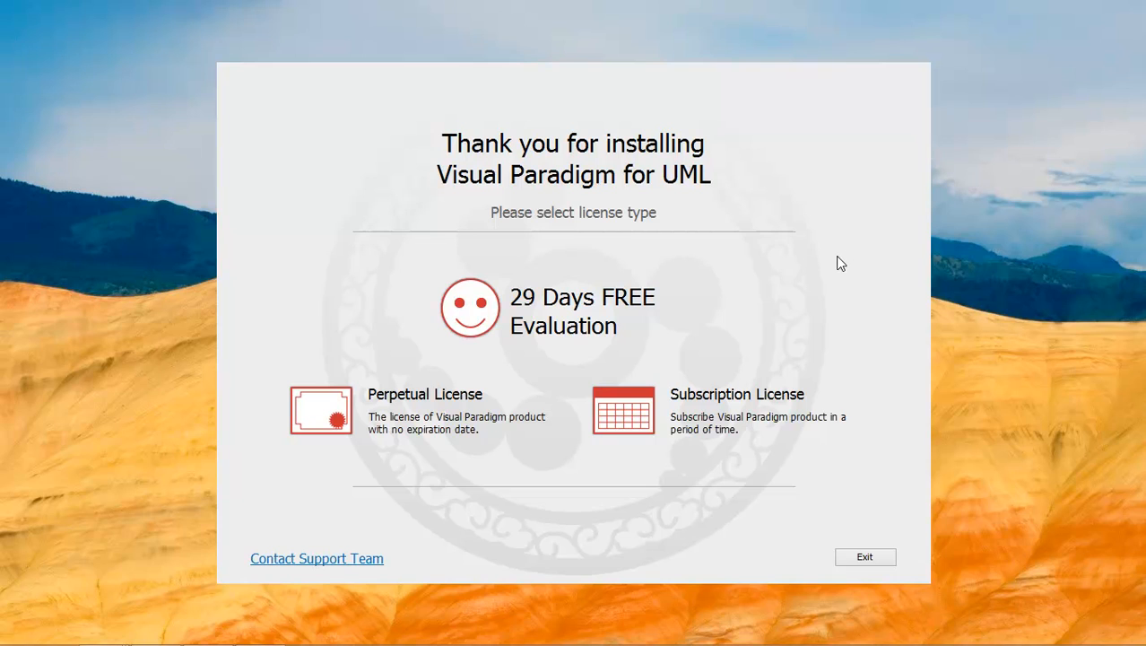
pyautogui.moveTo(822, 296)
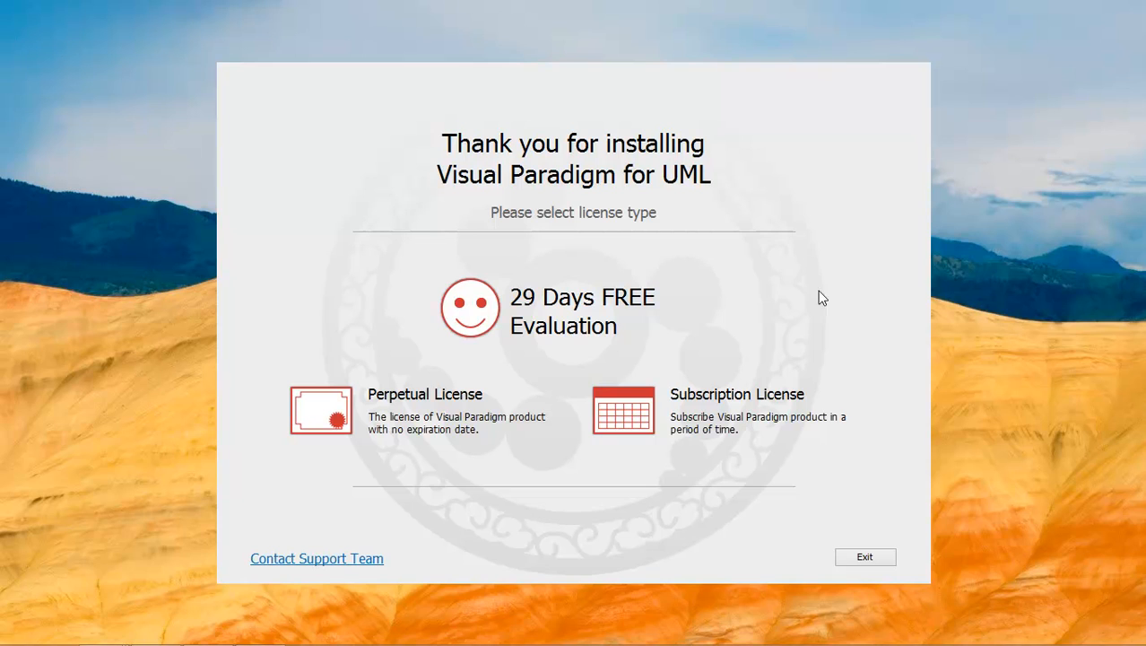
pyautogui.moveTo(773, 440)
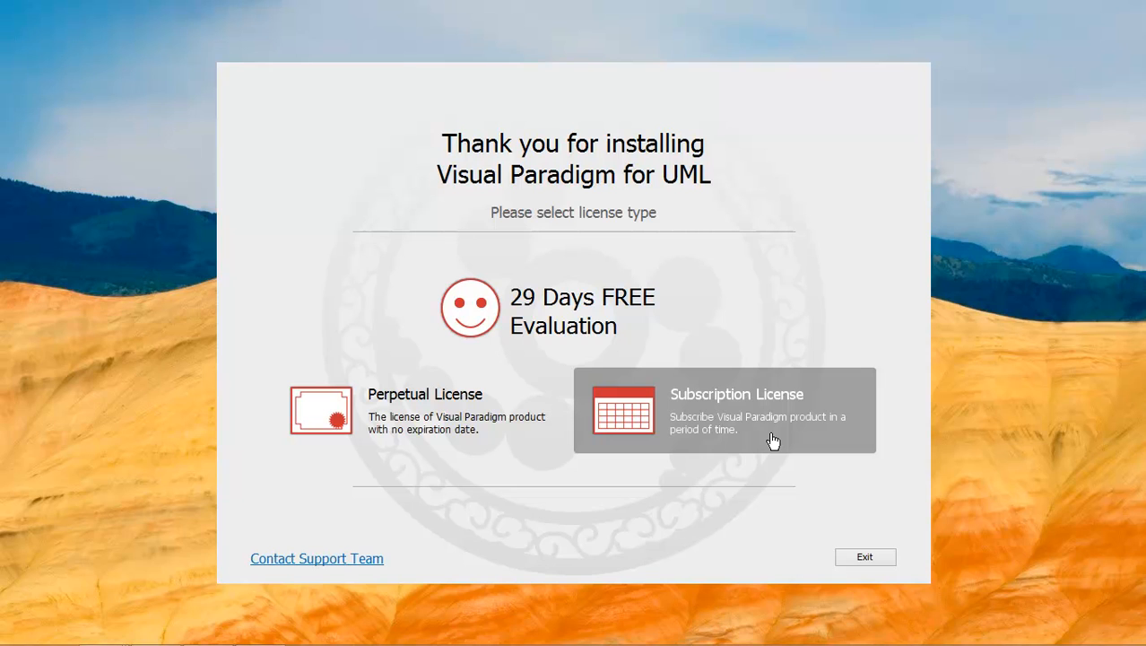
# Choose Subscription License as the license type for Visual Paradigm for UML
pyautogui.click(727, 408)
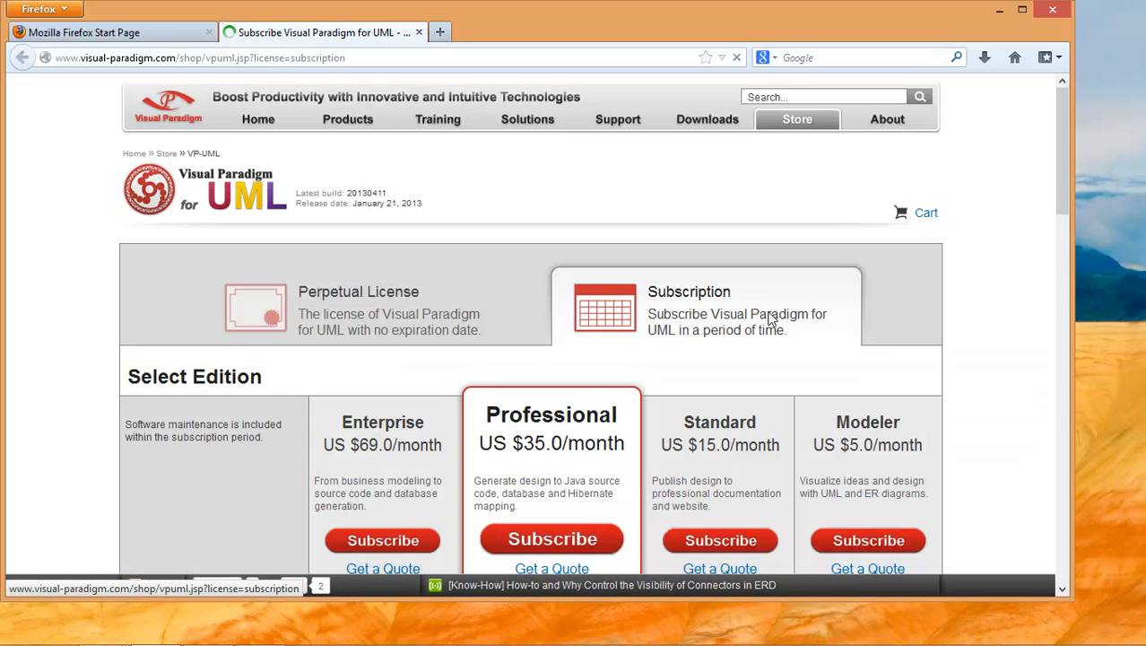
# Subscribe to the Professional edition, adding the US $35.0 monthly plan to the cart
pyautogui.scroll(-3)
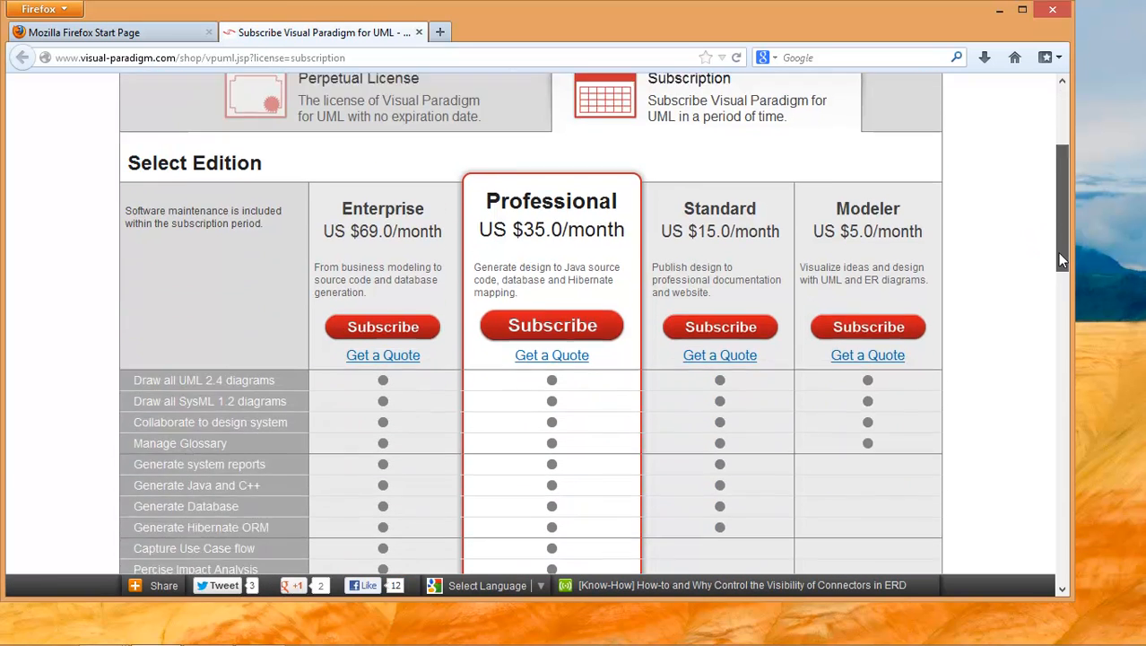
pyautogui.scroll(-3)
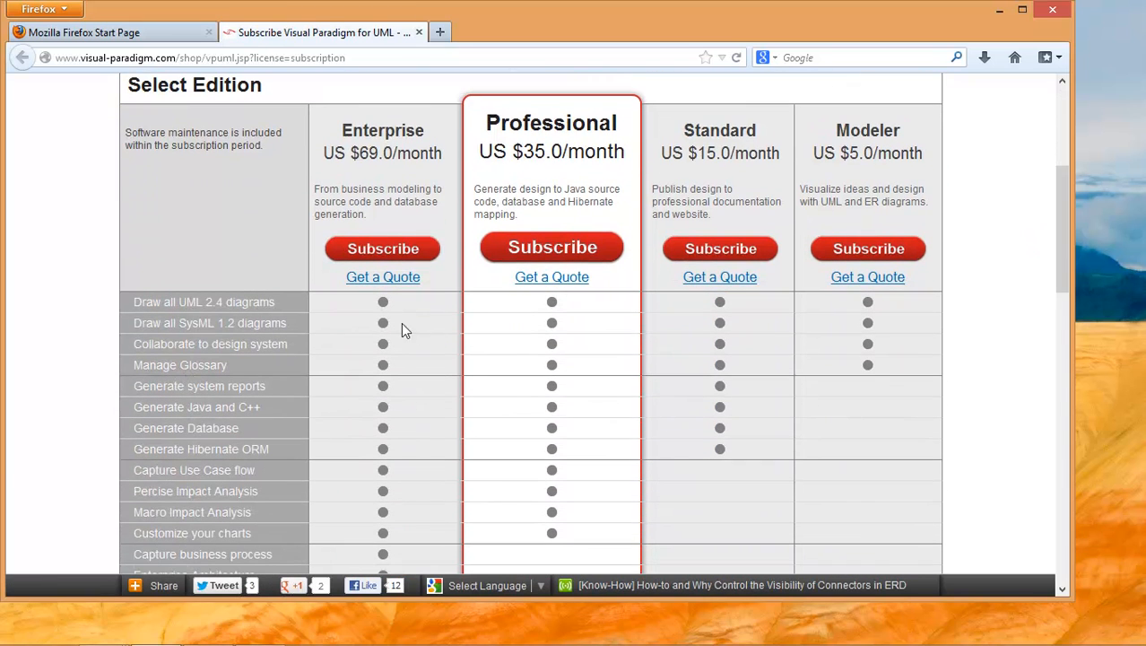
pyautogui.moveTo(265, 309)
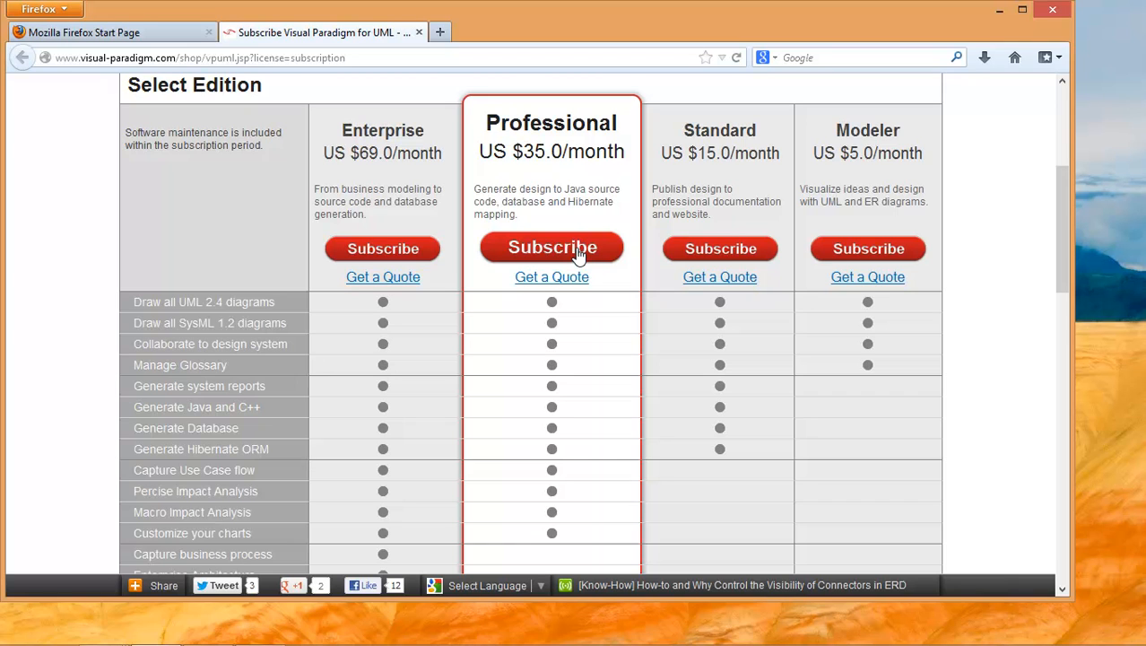
pyautogui.click(552, 248)
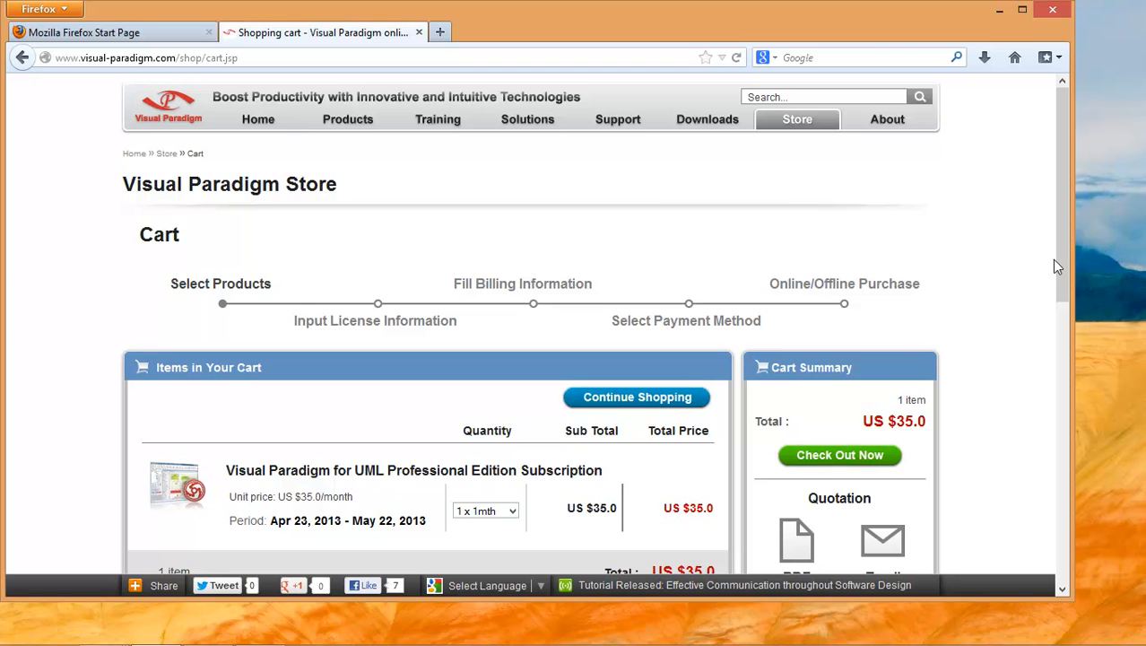
# Set the subscription quantity to 1 x 6mth (US $210.0) and check out
pyautogui.scroll(-3)
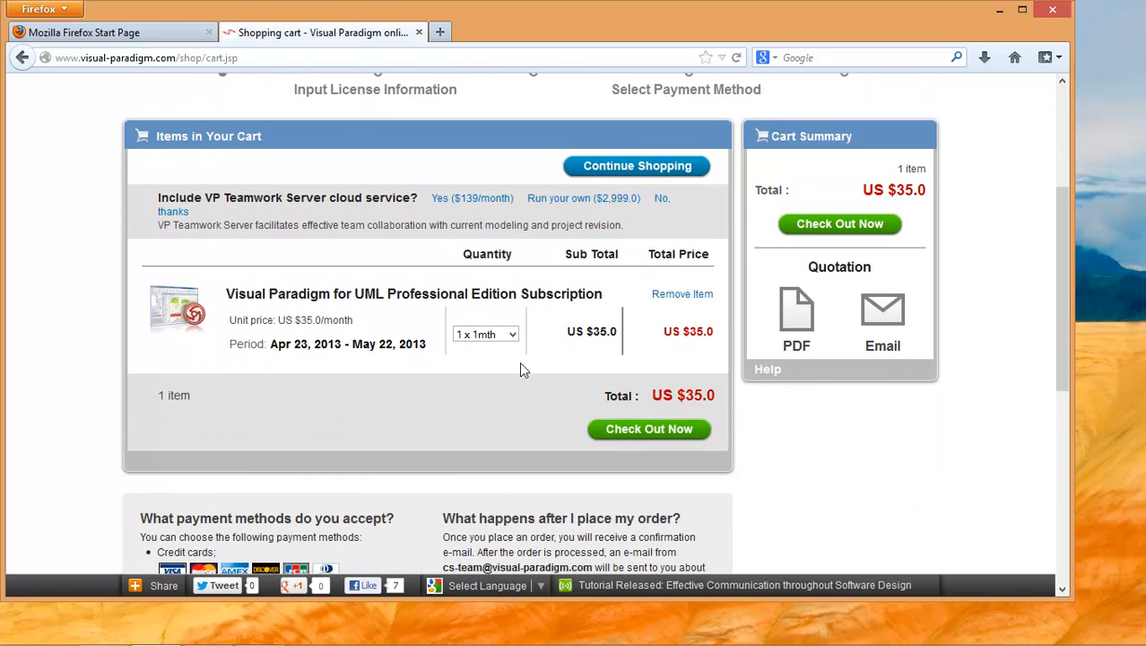
pyautogui.click(484, 334)
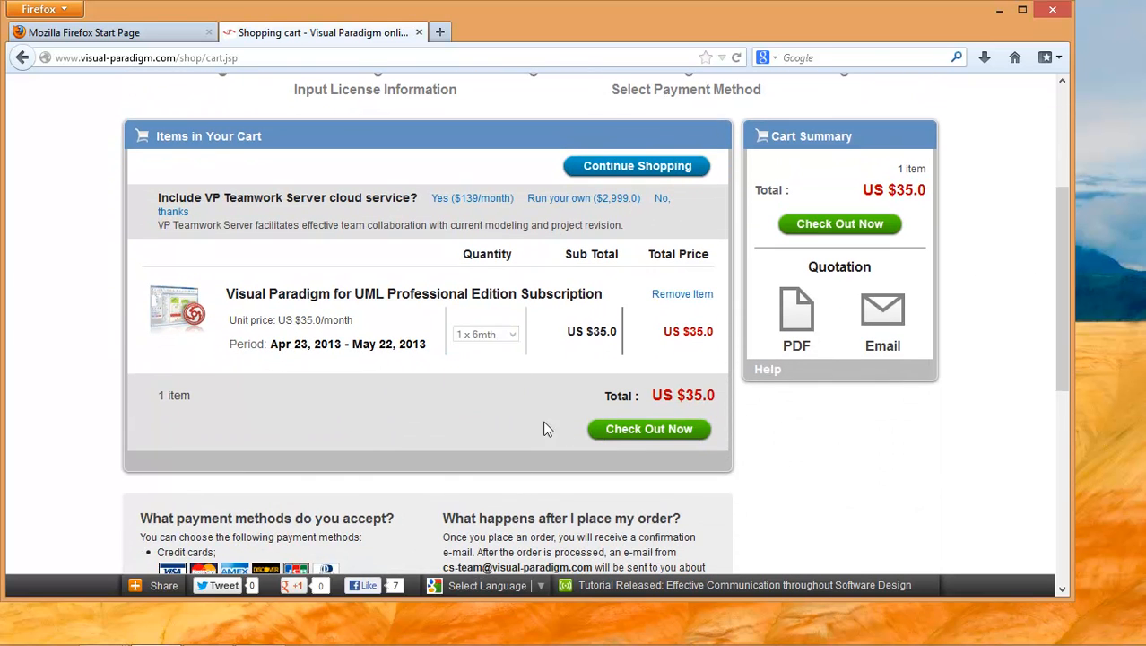
pyautogui.click(648, 429)
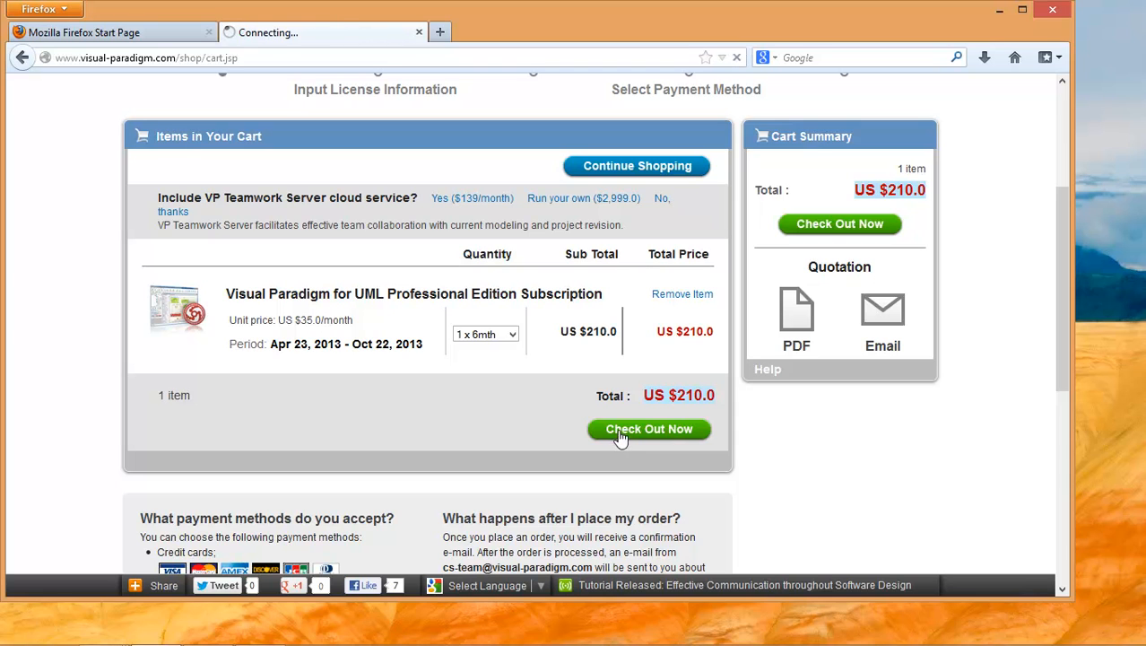
pyautogui.click(649, 428)
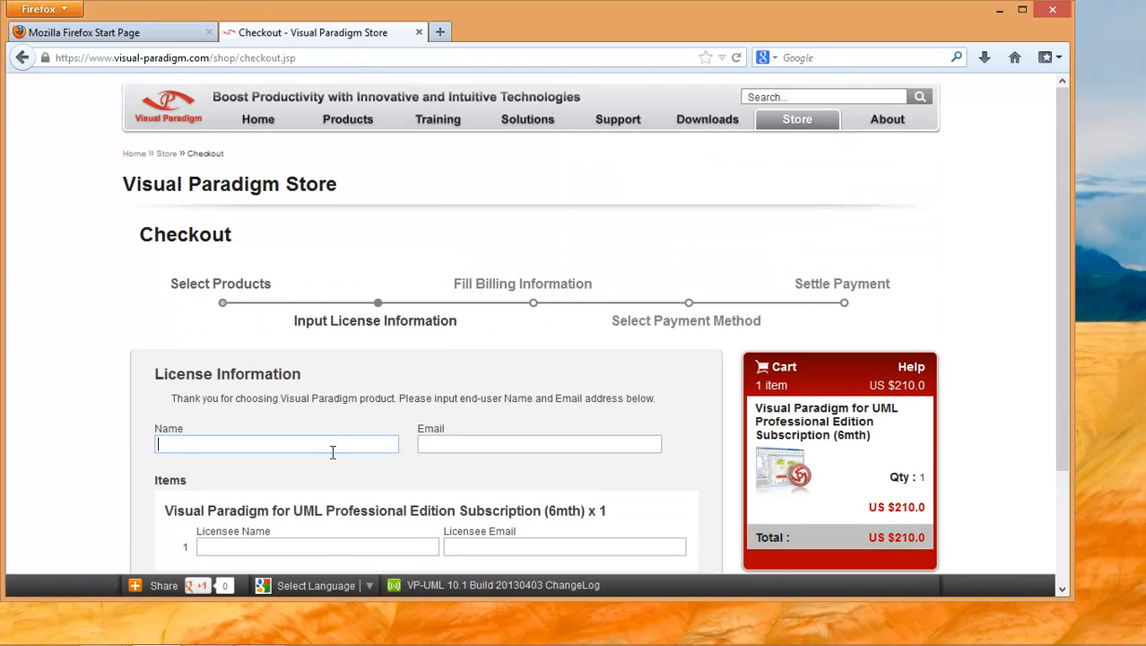
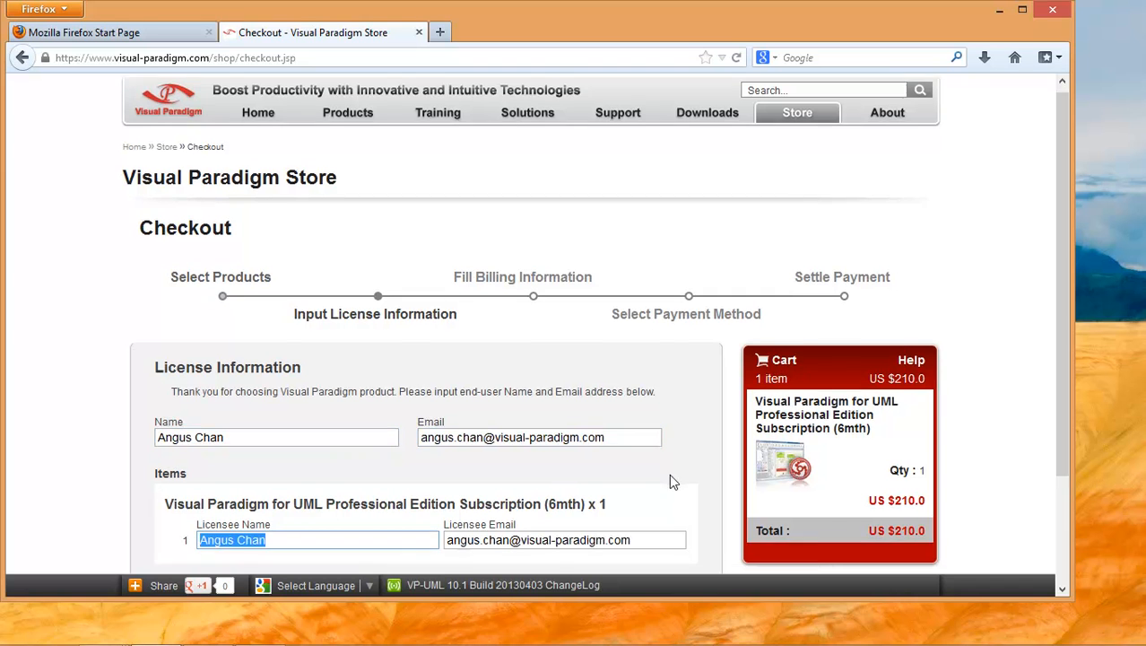
# Enter the licensee name and email, fill billing information, and continue to payment method
pyautogui.click(629, 454)
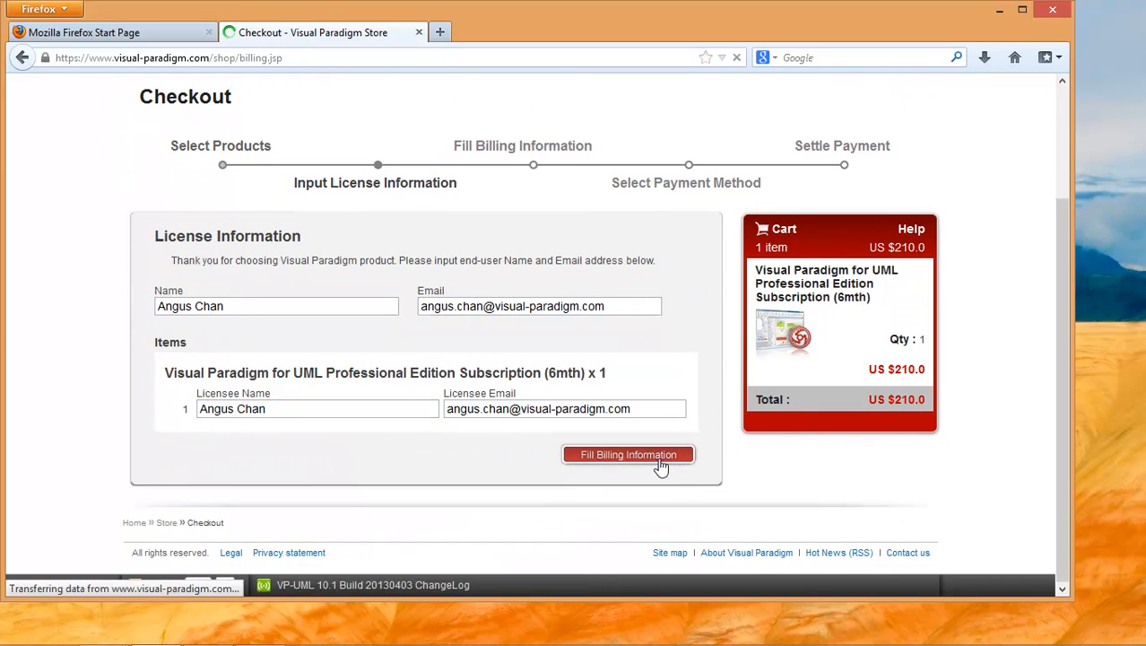
pyautogui.click(628, 454)
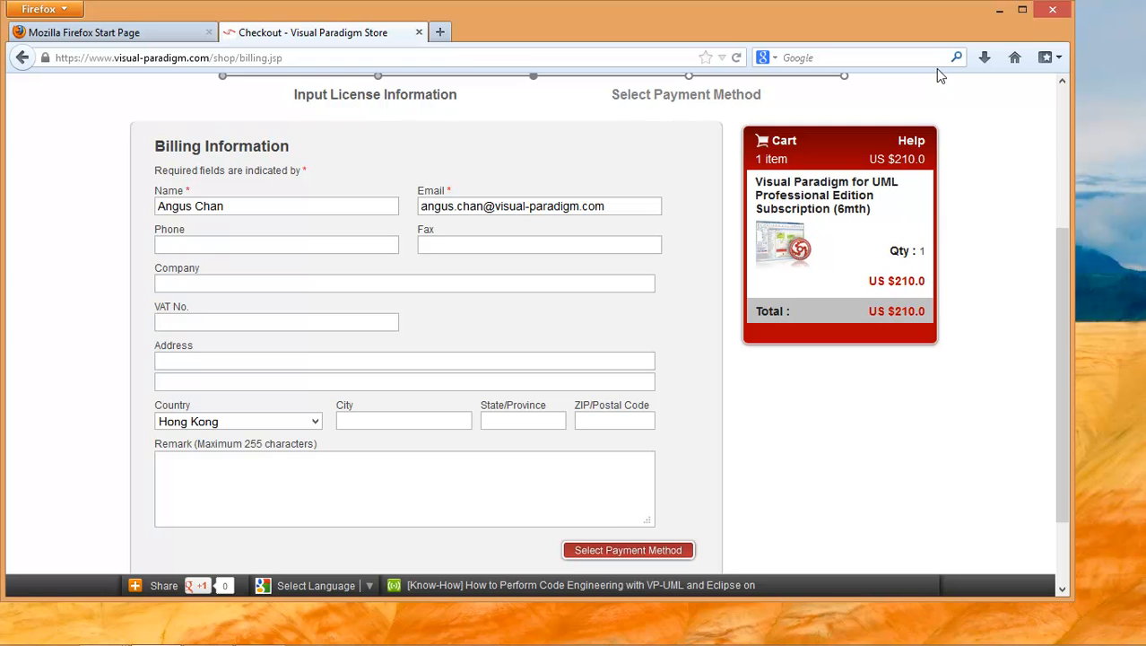
pyautogui.click(276, 244)
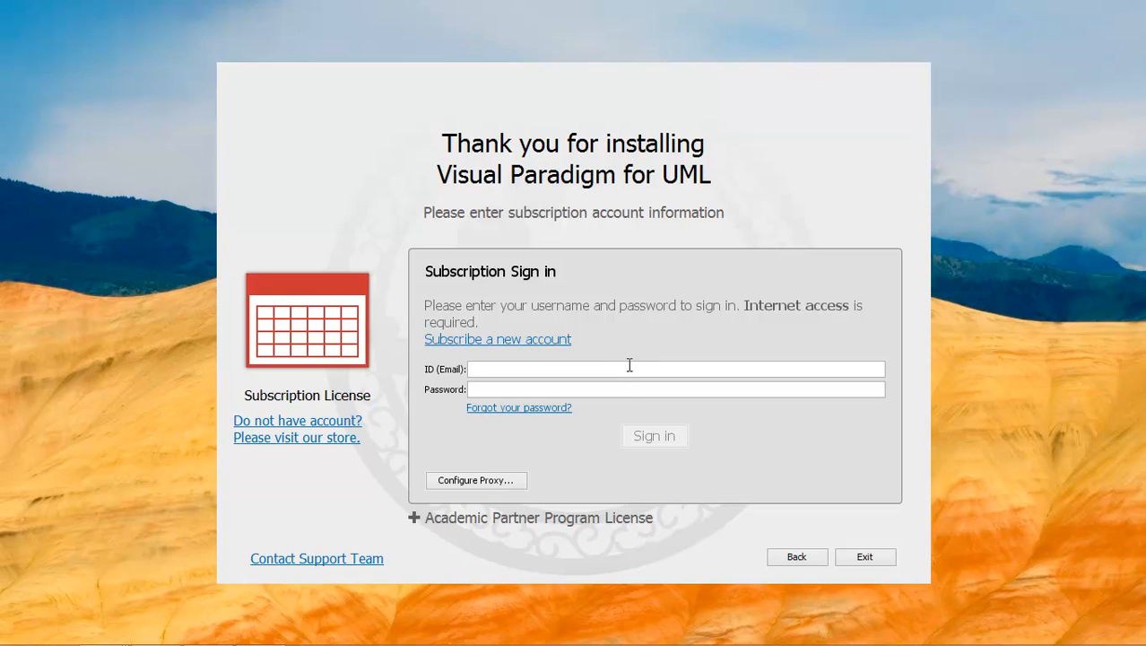
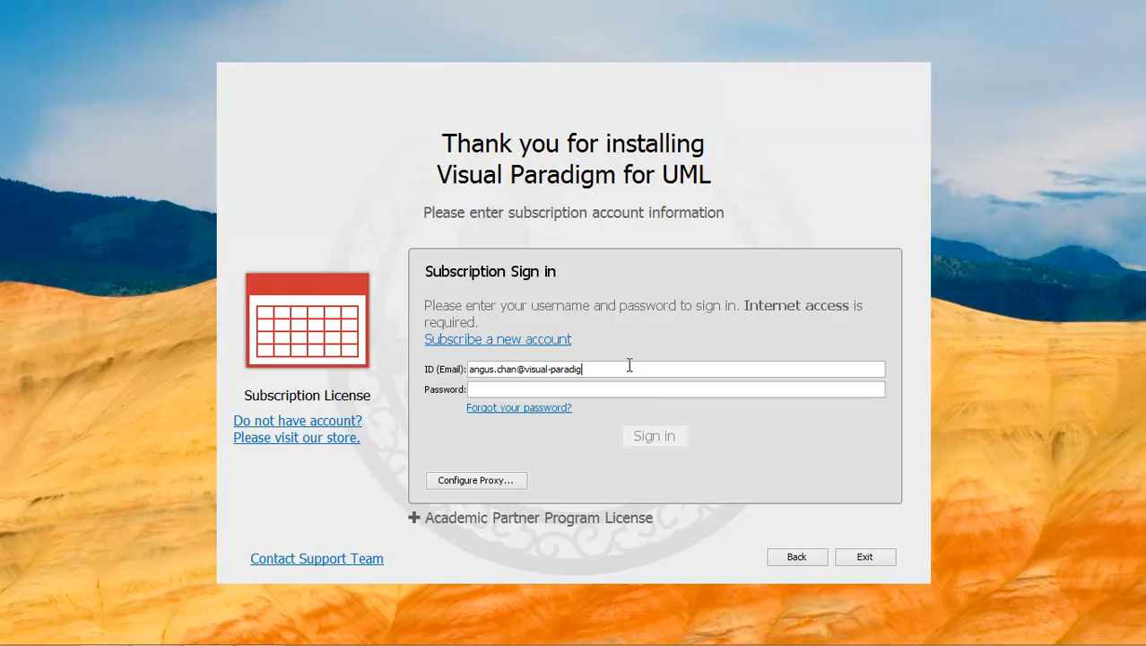
pyautogui.click(675, 389)
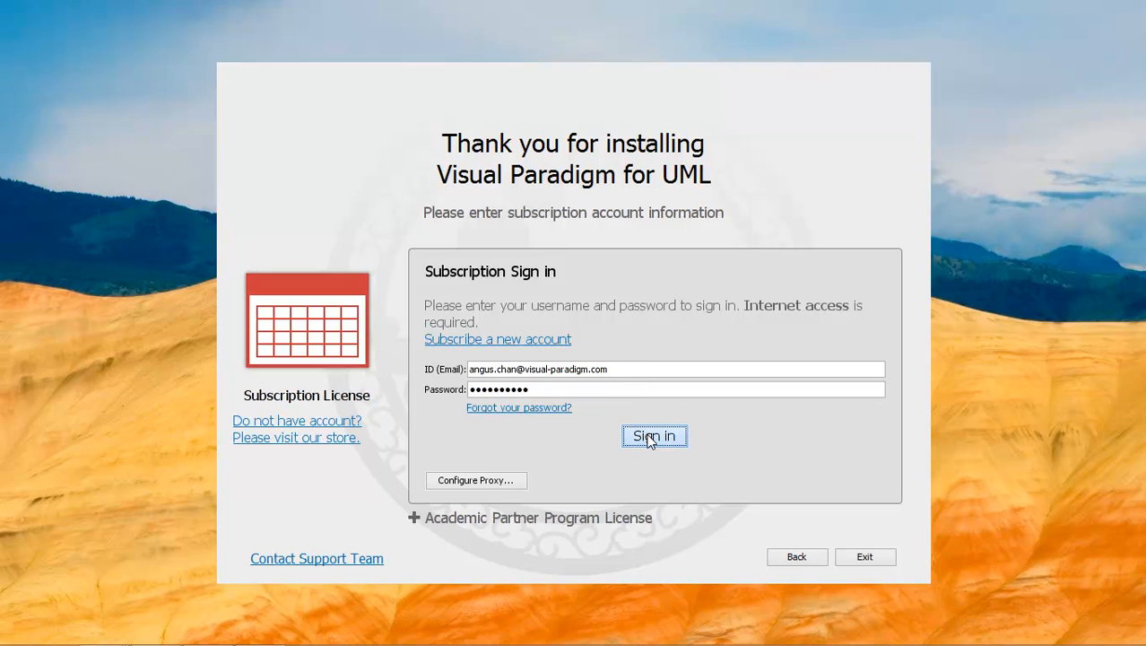
pyautogui.click(654, 436)
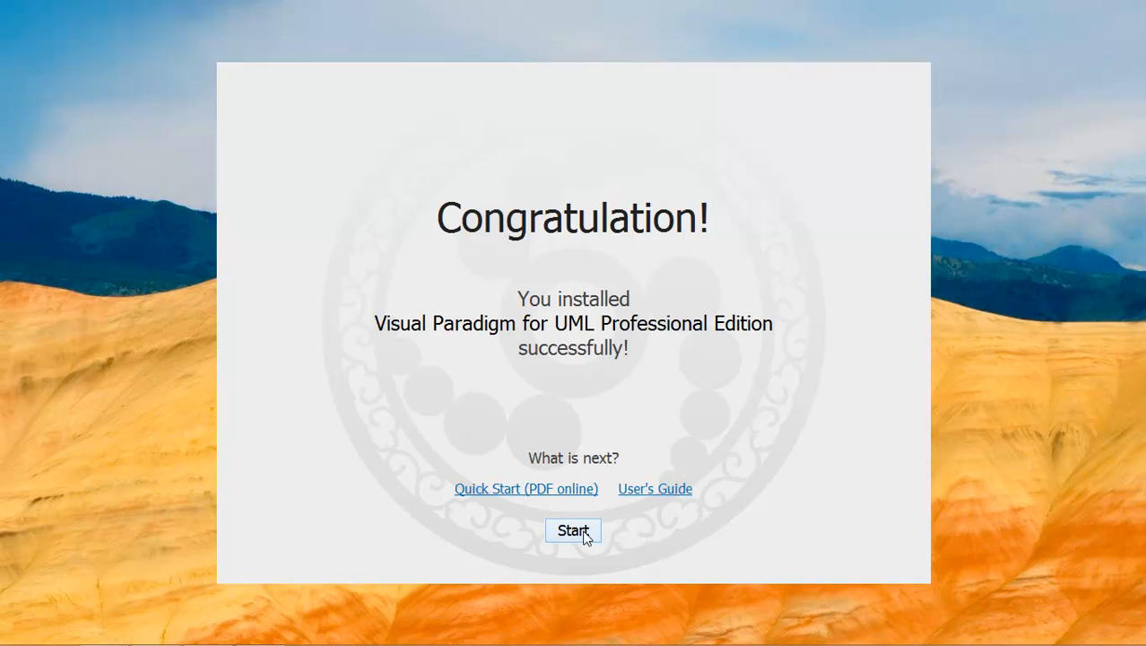
# Start the application and accept the default workspace in the Workspace Launcher
pyautogui.click(572, 531)
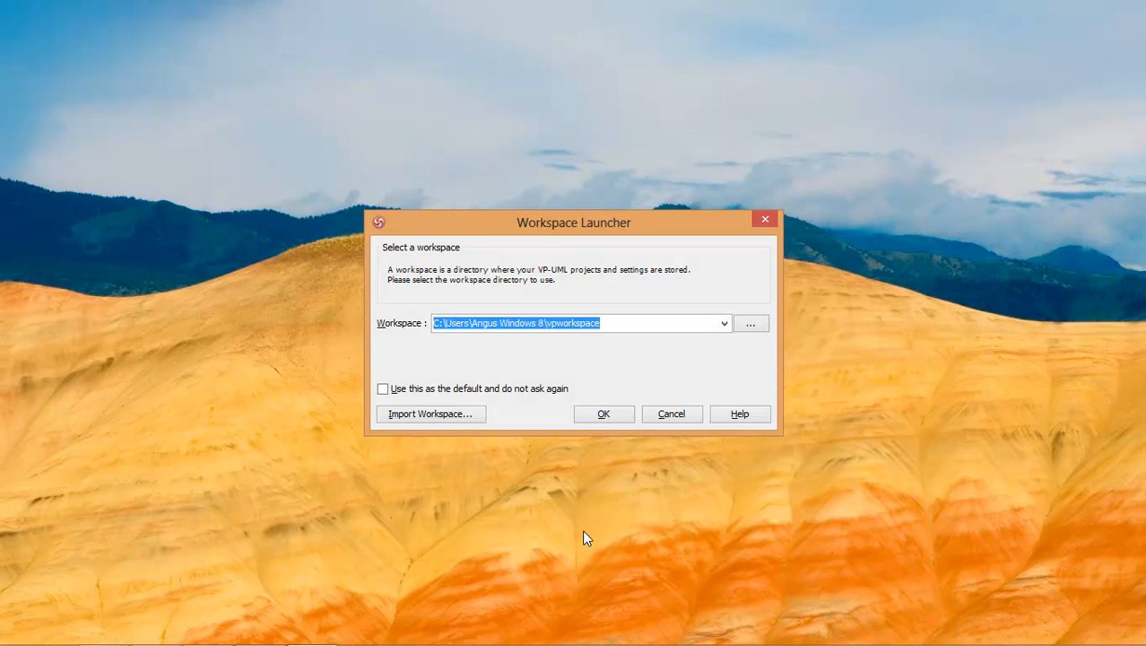
pyautogui.click(604, 413)
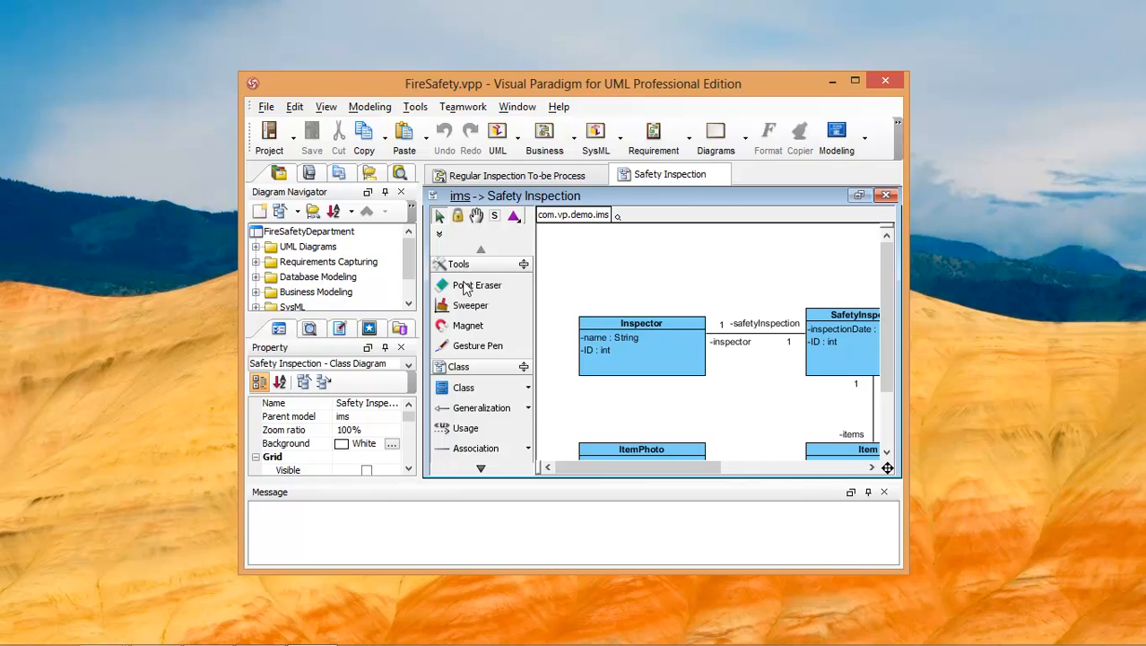